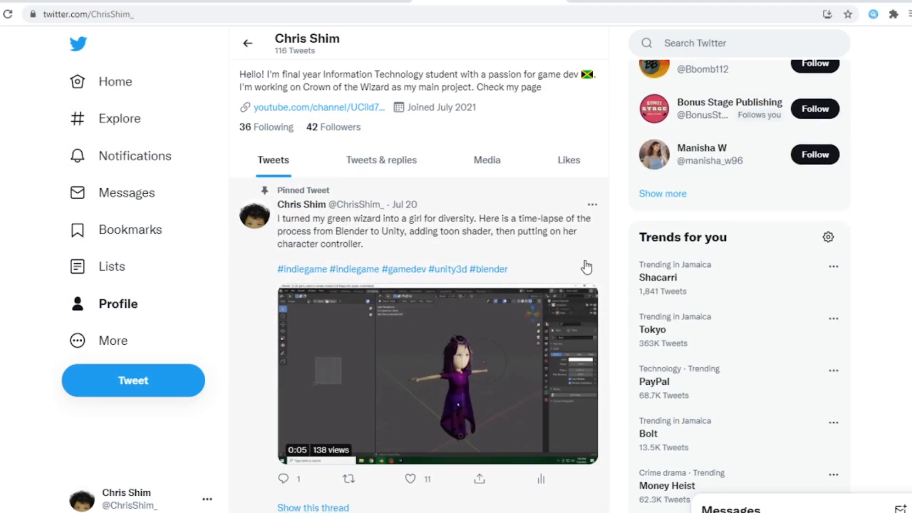
Step: Scroll the #100DaysOfGameDev Top feed down to the tornado attempt post and like it
{"action": "scroll", "scroll_direction": "down", "scroll_amount": 3}
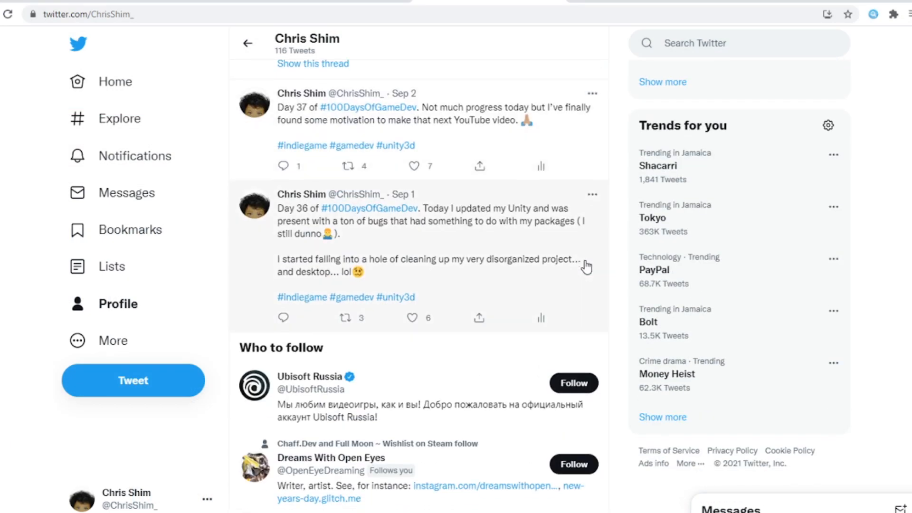
{"action": "scroll", "scroll_direction": "down", "scroll_amount": 3}
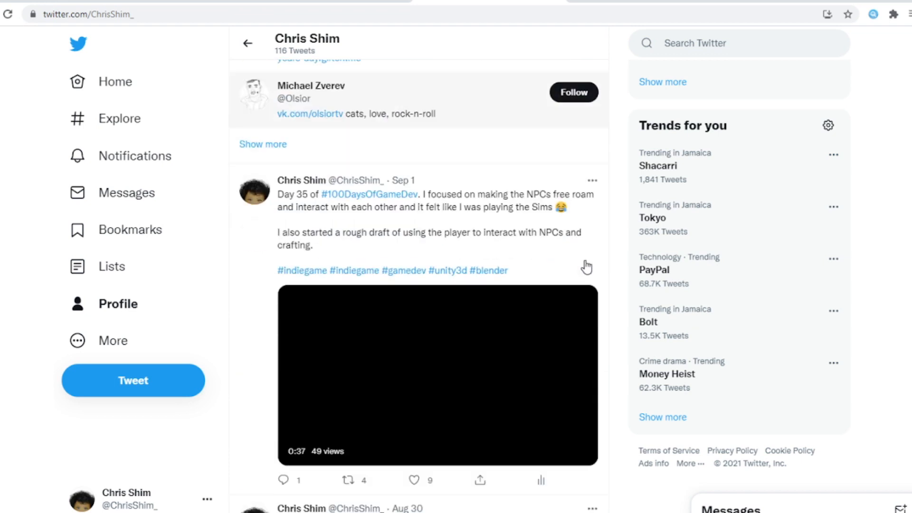
{"action": "scroll", "scroll_direction": "down", "scroll_amount": 3}
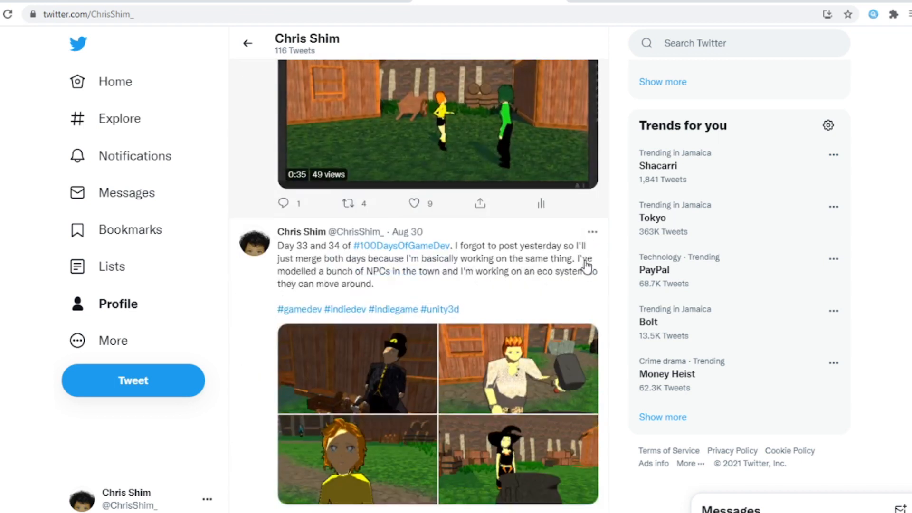
{"action": "scroll", "scroll_direction": "down", "scroll_amount": 3}
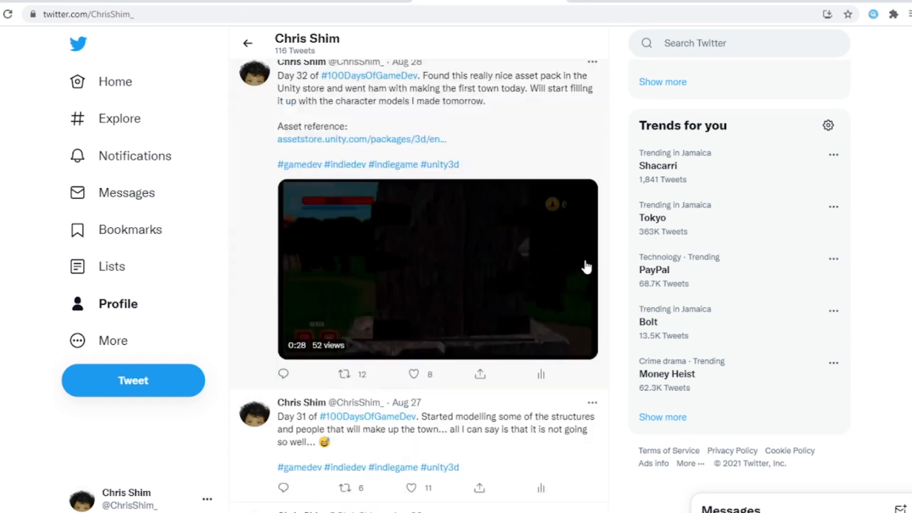
{"action": "scroll", "scroll_direction": "down", "scroll_amount": 3}
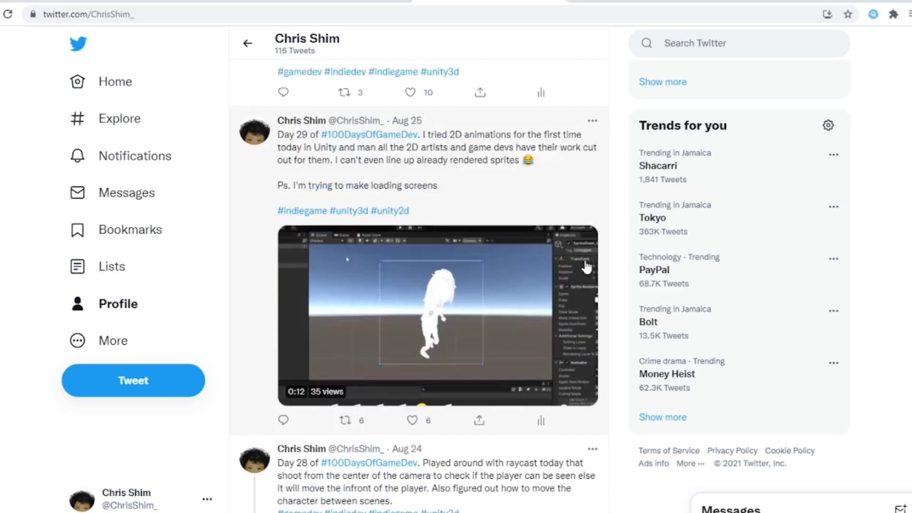
{"action": "scroll", "scroll_direction": "down", "scroll_amount": 3}
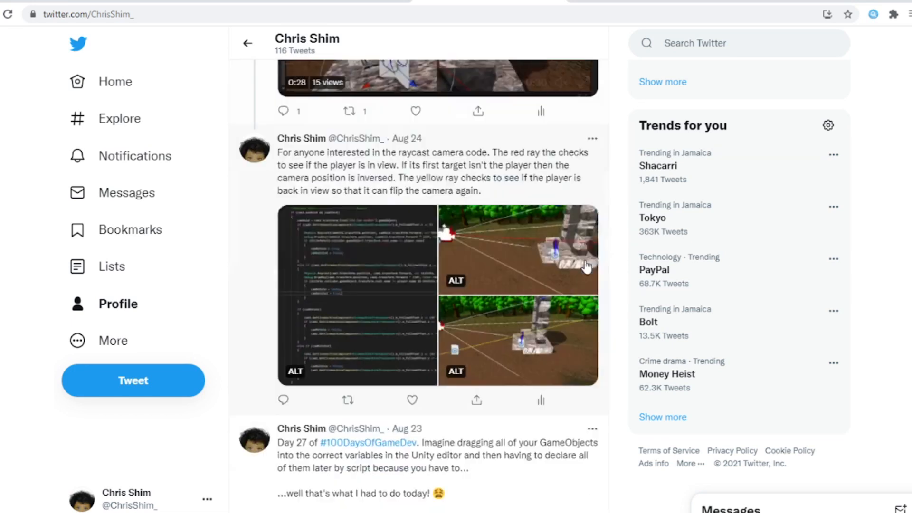
{"action": "scroll", "scroll_direction": "down", "scroll_amount": 3}
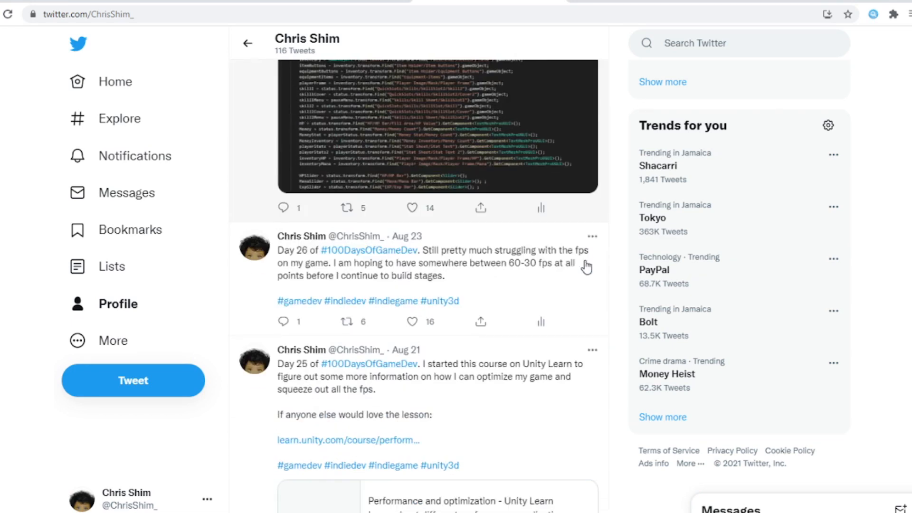
{"action": "scroll", "scroll_direction": "down", "scroll_amount": 3}
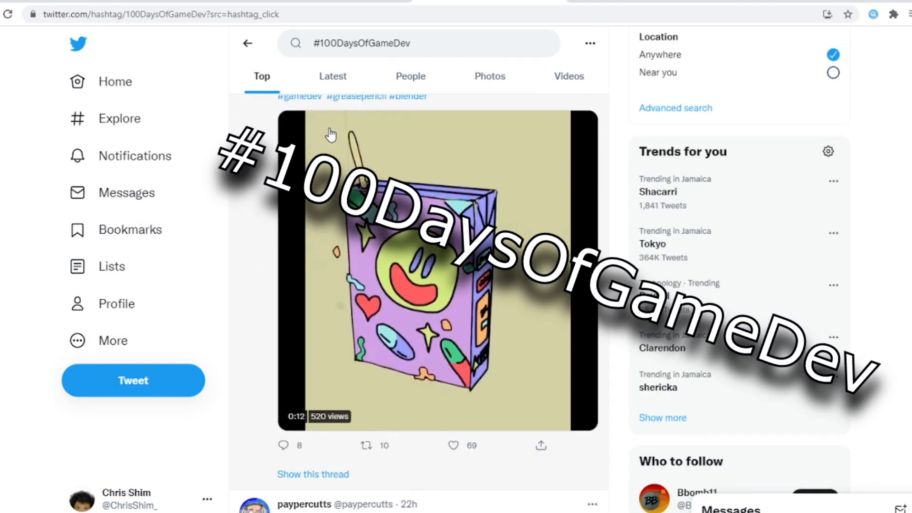
{"action": "scroll", "scroll_direction": "down", "scroll_amount": 3}
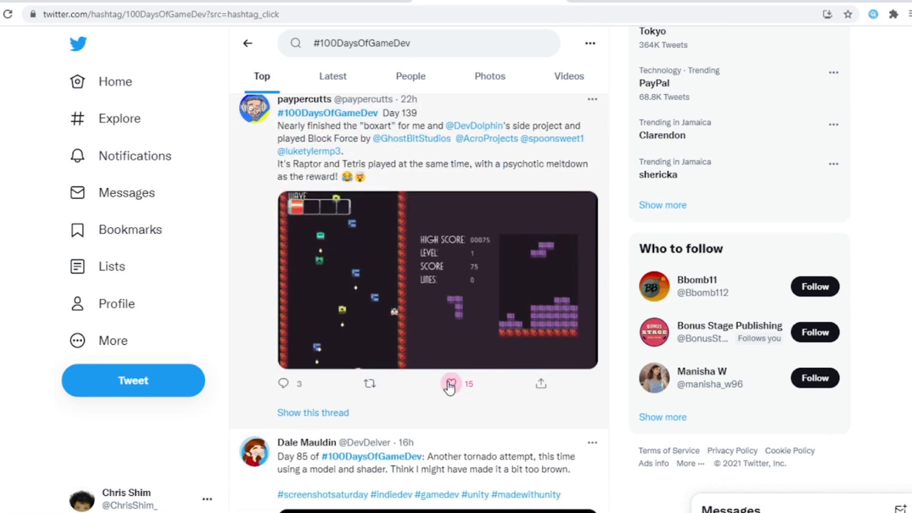
{"action": "scroll", "scroll_direction": "down", "scroll_amount": 3}
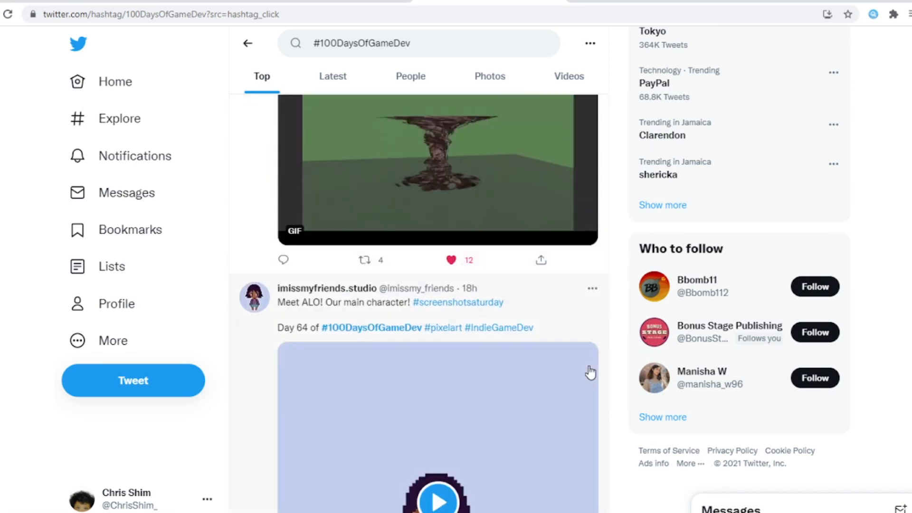
{"action": "left_click", "coordinate": [452, 360]}
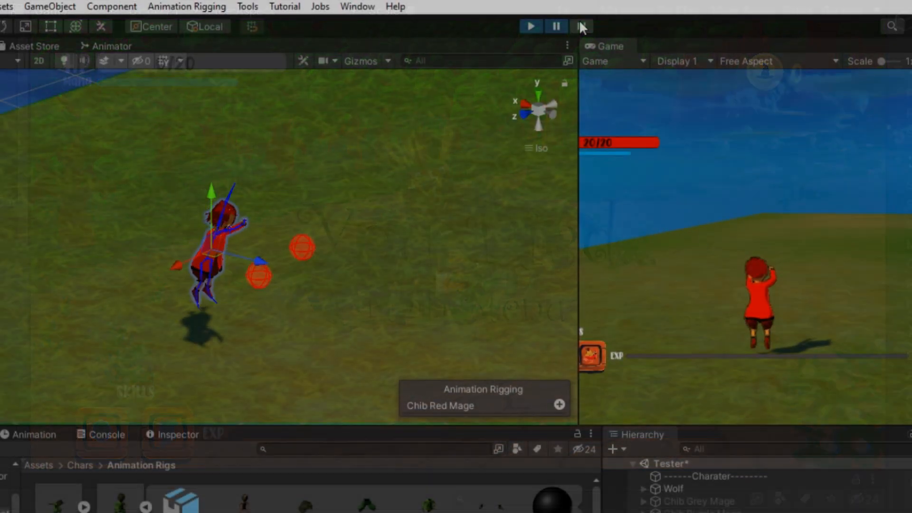
Step: Start Play mode so the game runs beside the Scene view with the red mage
{"action": "left_click", "coordinate": [582, 27]}
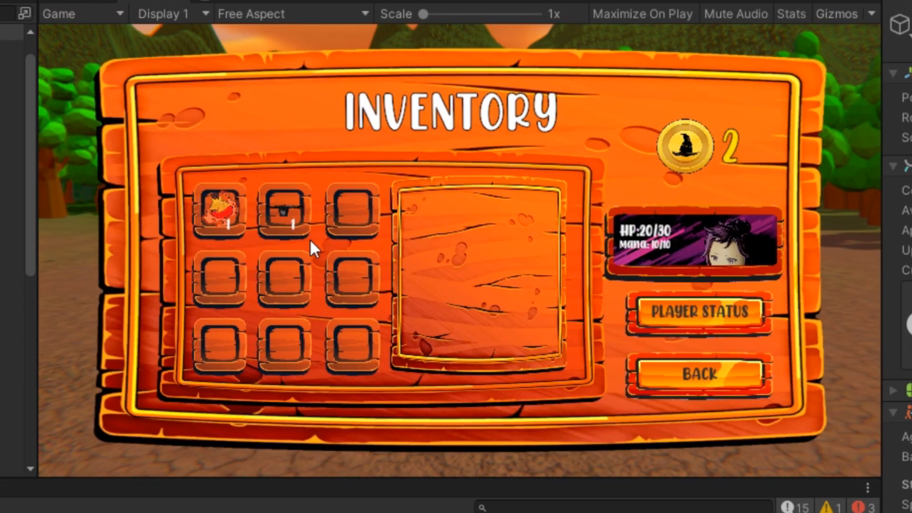
Step: Stop the running game and switch to the Scene view of the four wolf NPCs
{"action": "left_click", "coordinate": [696, 375]}
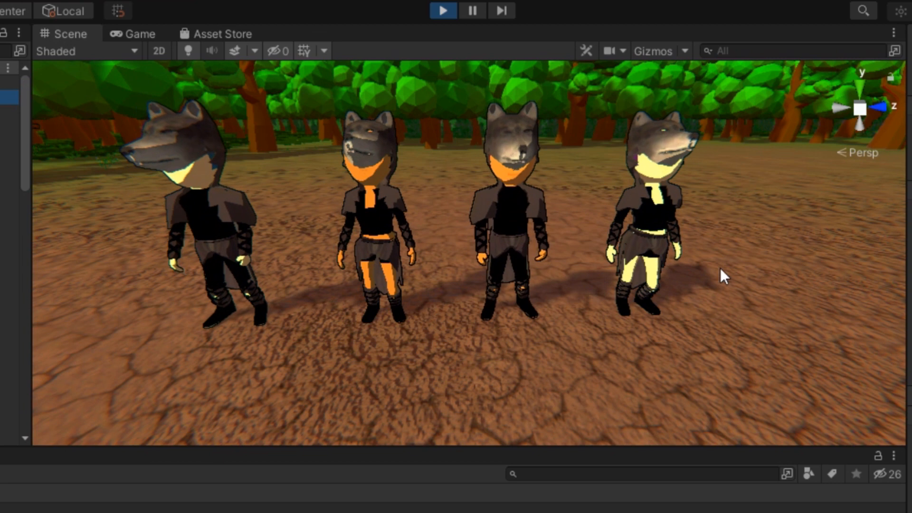
{"action": "left_click", "coordinate": [443, 11]}
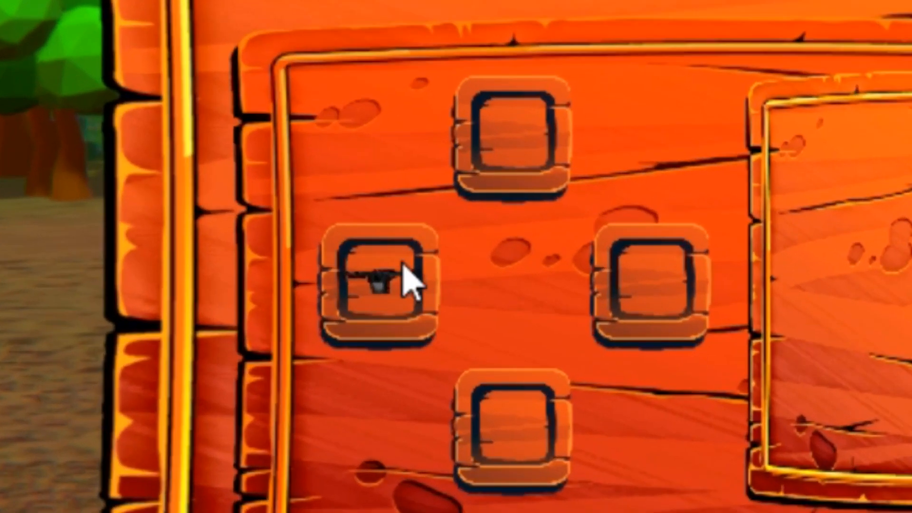
Step: Equip the Wolf Robe from the Items list, raising max HP to 40, then exit the pause screen
{"action": "left_click", "coordinate": [381, 277]}
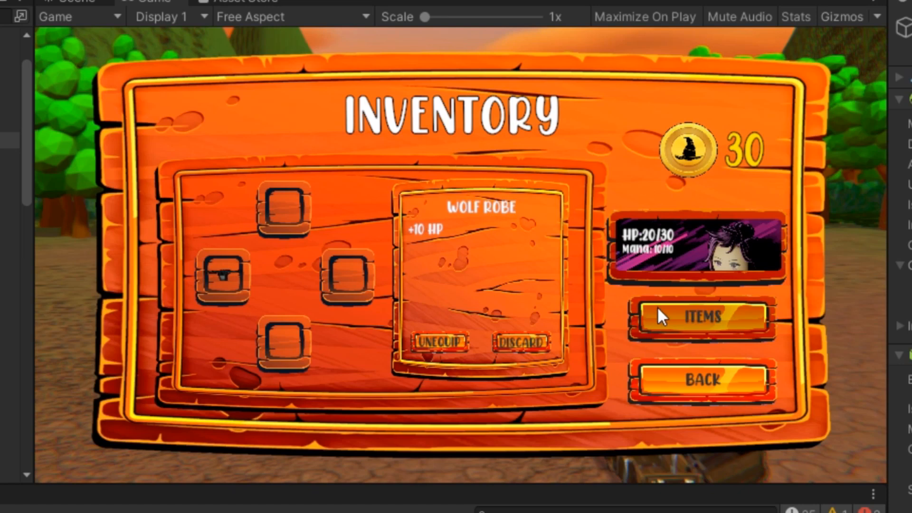
{"action": "left_click", "coordinate": [700, 317]}
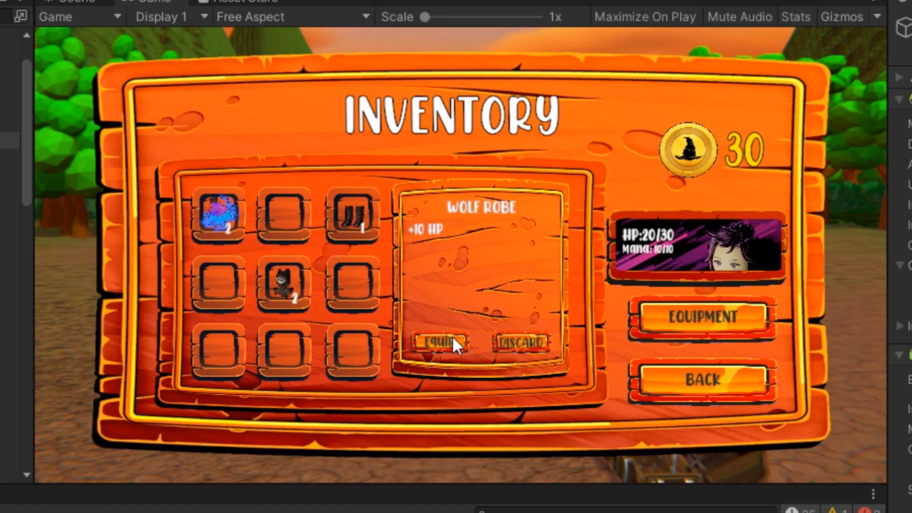
{"action": "left_click", "coordinate": [439, 342]}
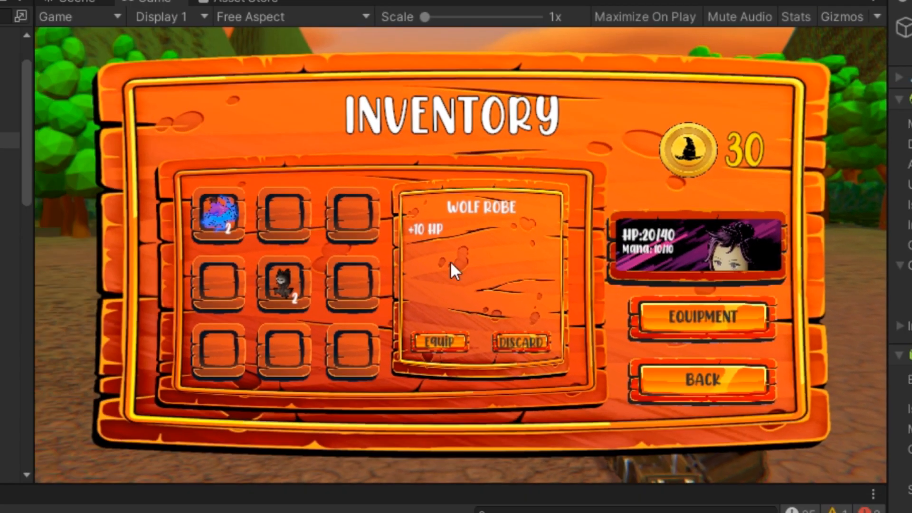
{"action": "left_click", "coordinate": [701, 380]}
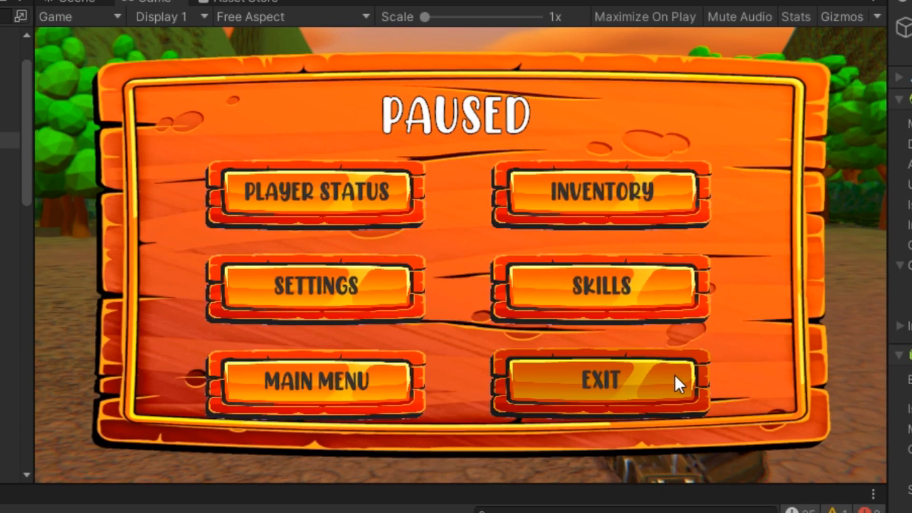
{"action": "left_click", "coordinate": [601, 192]}
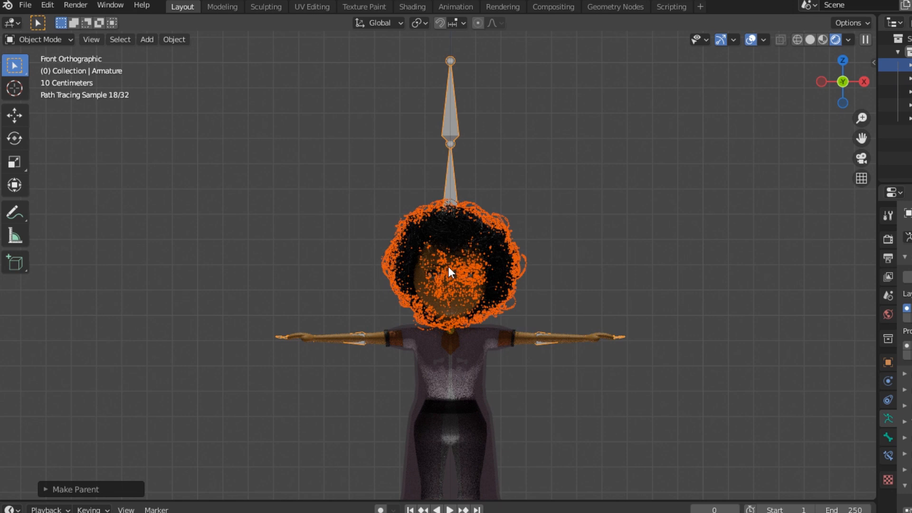
Step: Weight-paint the curly hair fully to the head bone with the Add blend brush
{"action": "left_click", "coordinate": [40, 40]}
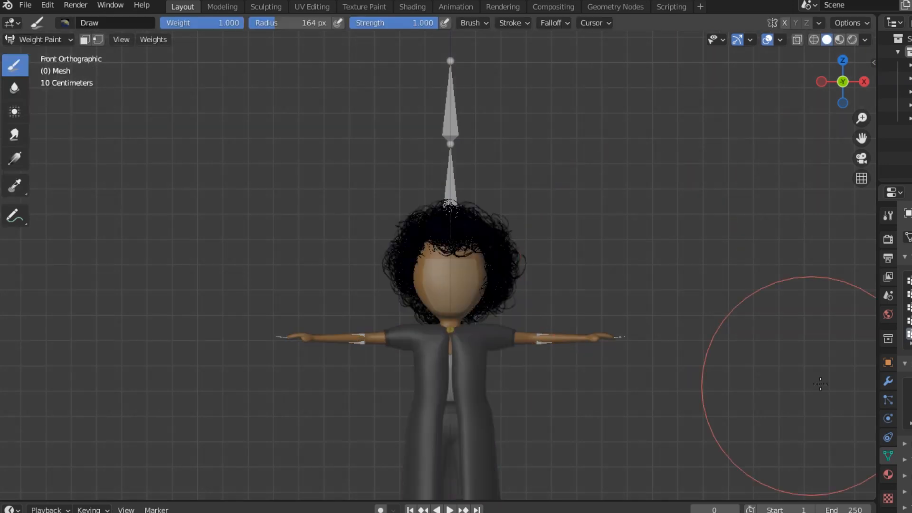
{"action": "mouse_move", "coordinate": [863, 332]}
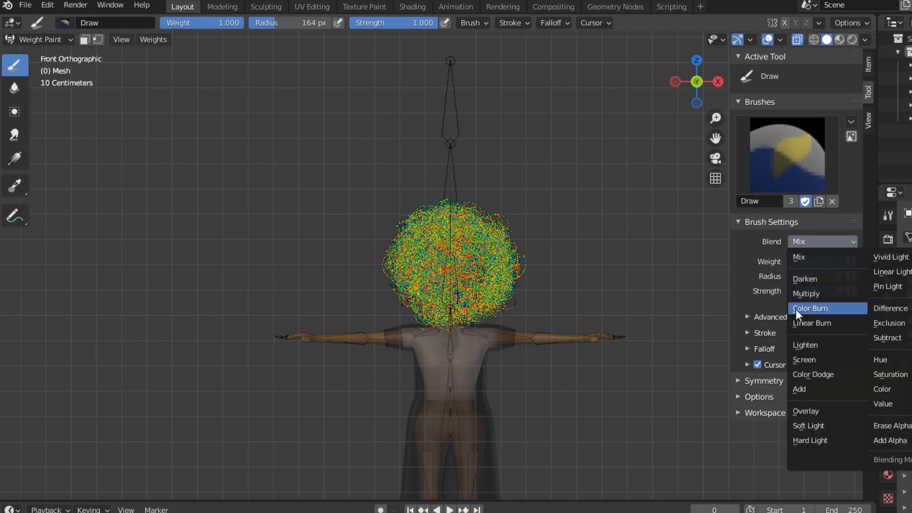
{"action": "left_click", "coordinate": [799, 389]}
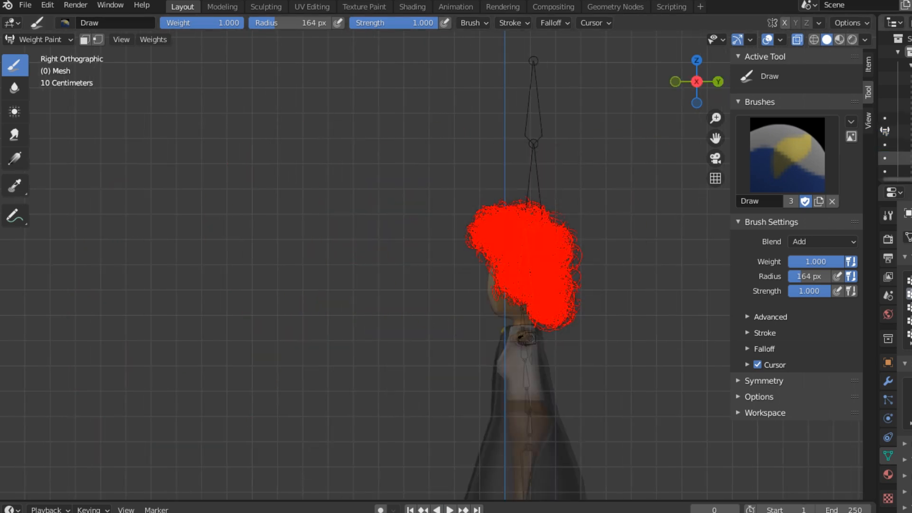
{"action": "left_click", "coordinate": [38, 39]}
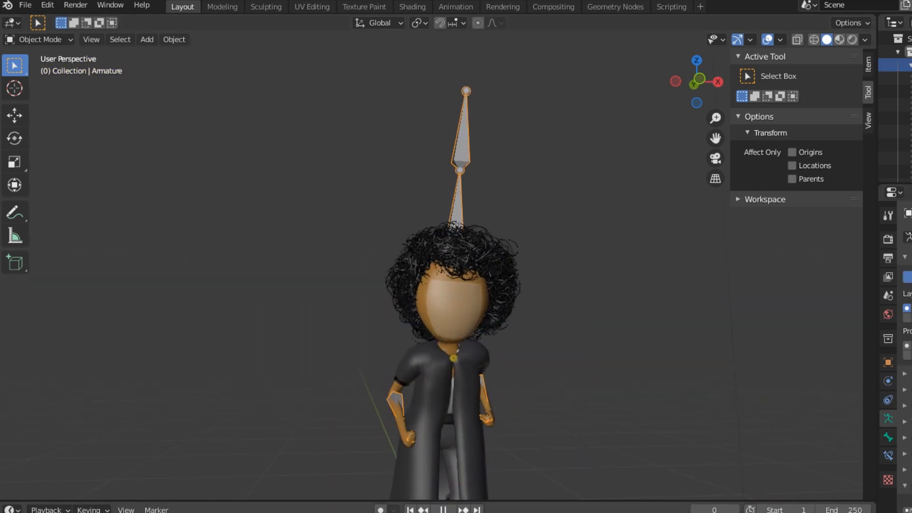
Step: Add a point light and raise it to face height in front of the character
{"action": "left_click", "coordinate": [455, 6]}
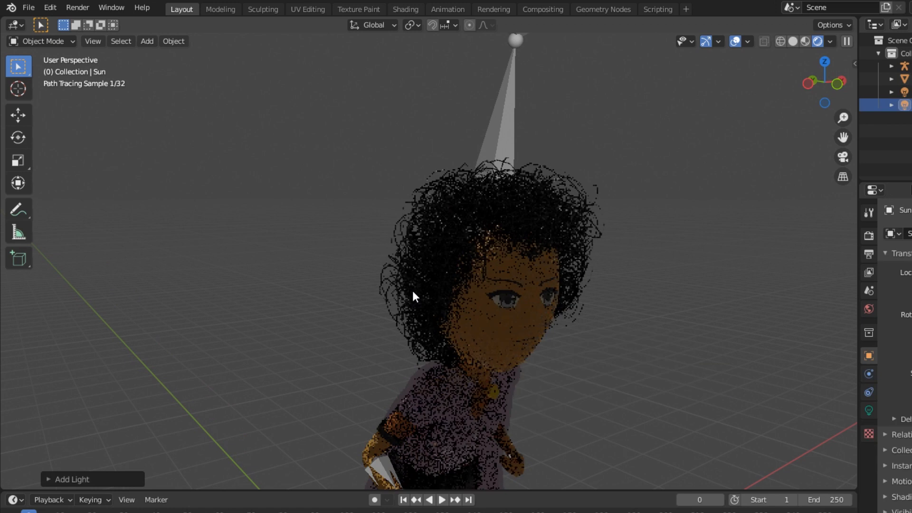
{"action": "left_click", "coordinate": [147, 40]}
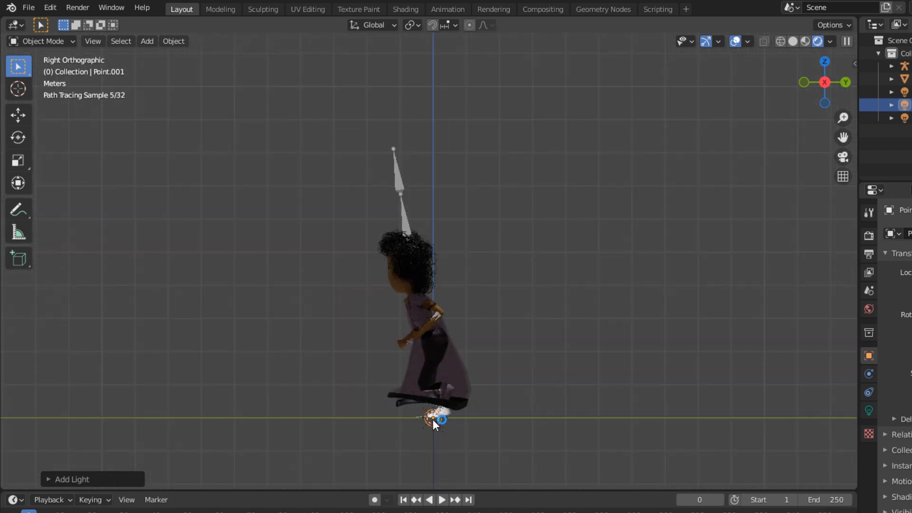
{"action": "left_click_drag", "start_coordinate": [435, 419], "coordinate": [364, 272]}
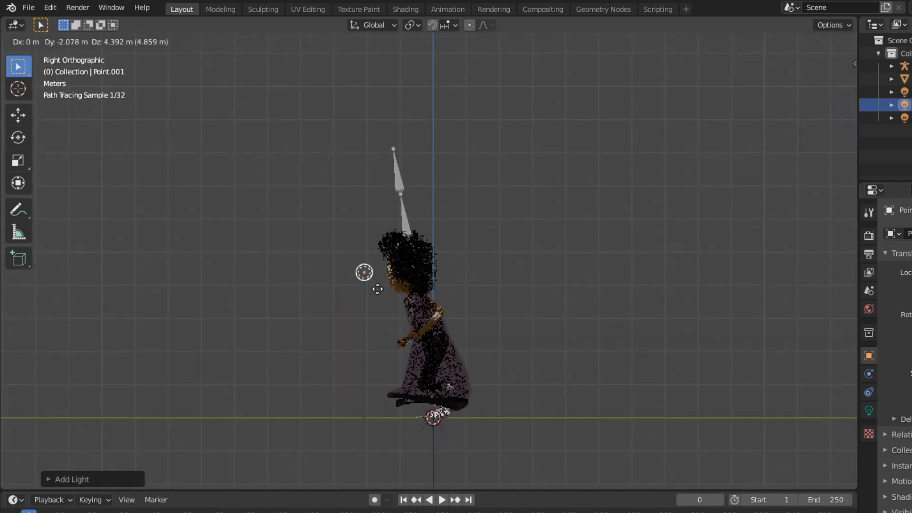